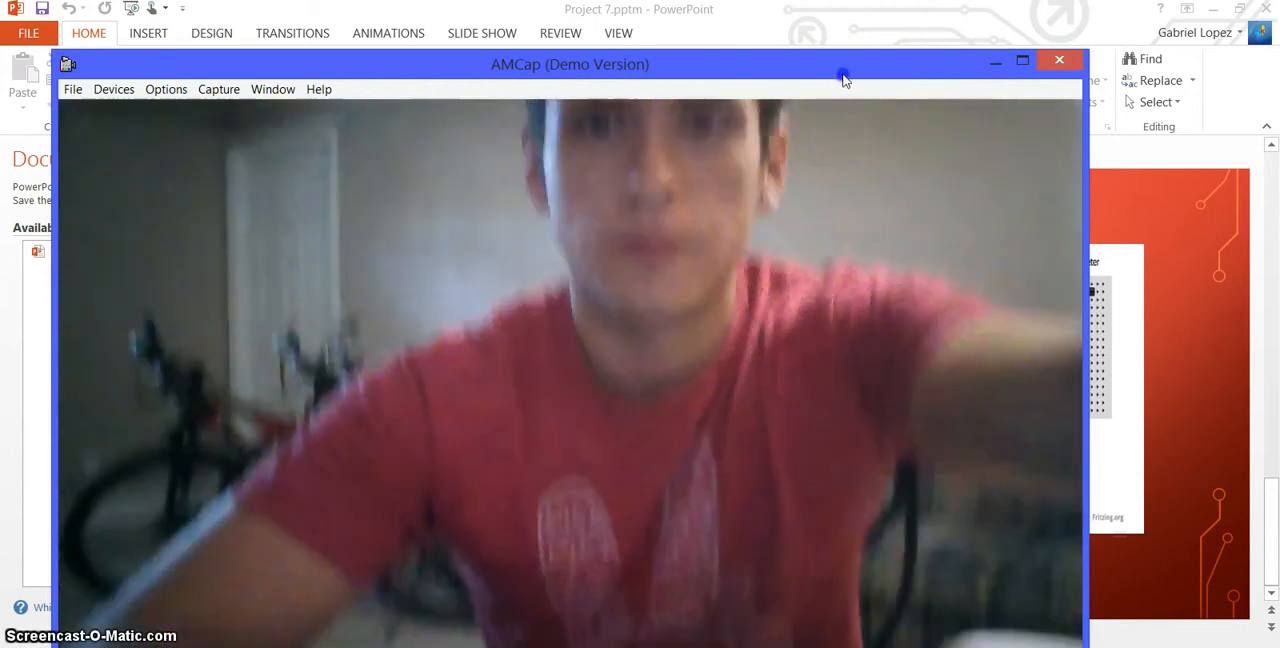
# Dismiss the AMCap webcam preview to reveal the potentiometer_button_with_serialreader sketch.
pyautogui.click(1021, 60)
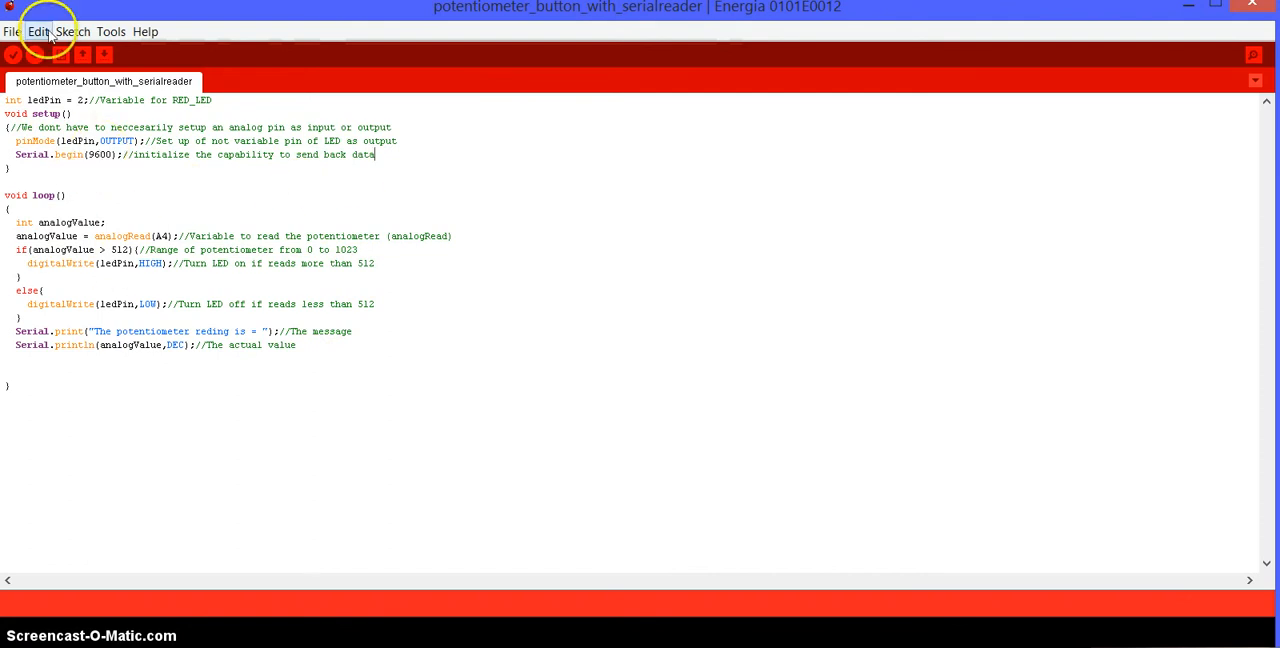
# Upload the potentiometer_button_with_serialreader sketch to the board until 'Done uploading.'.
pyautogui.click(38, 53)
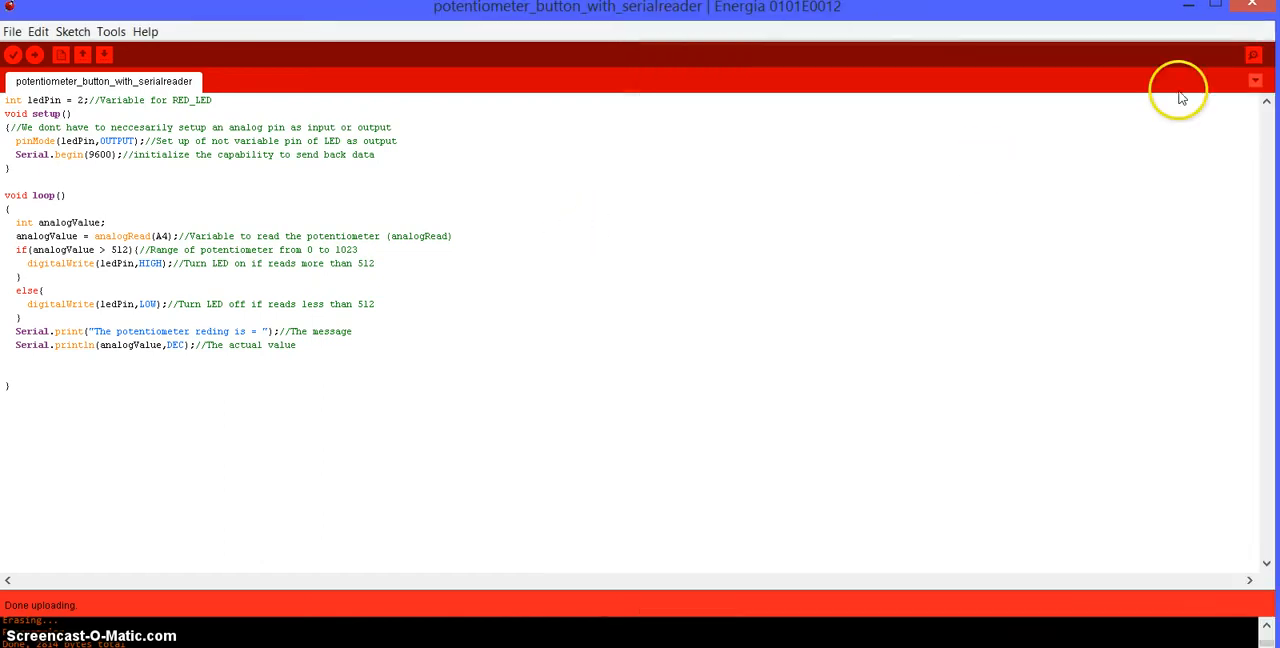
pyautogui.moveTo(1205, 127)
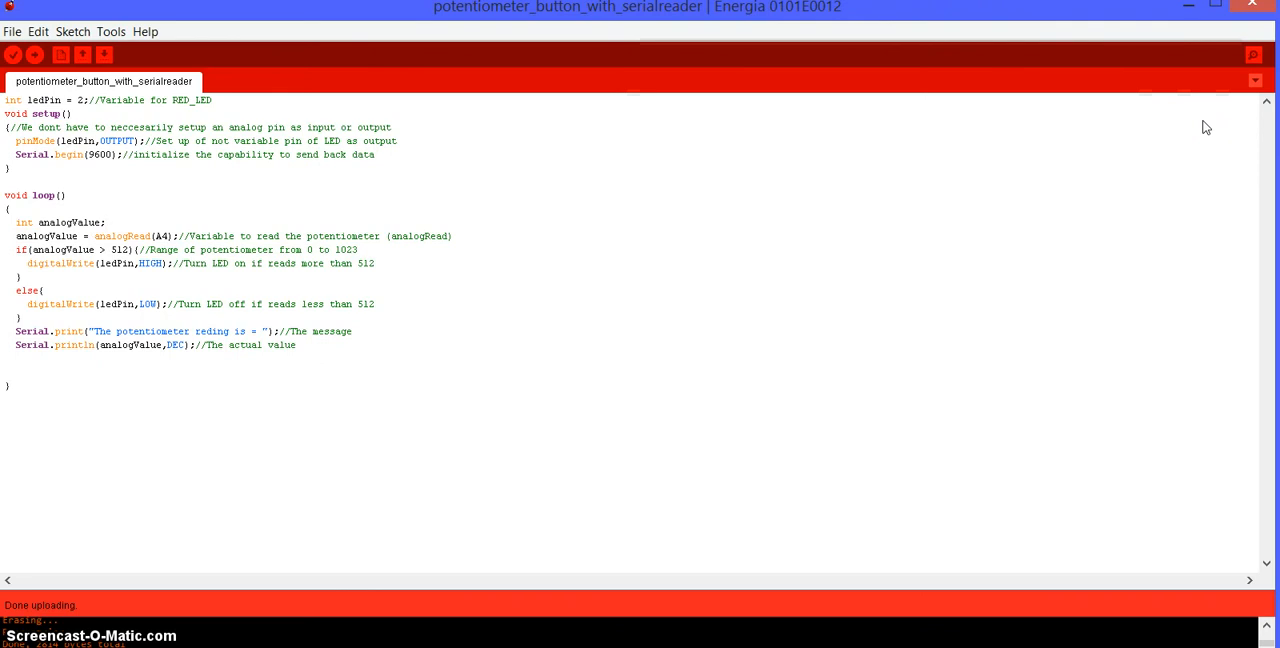
# Open the COM8 serial monitor at 9600 baud to watch potentiometer readings.
pyautogui.click(1252, 54)
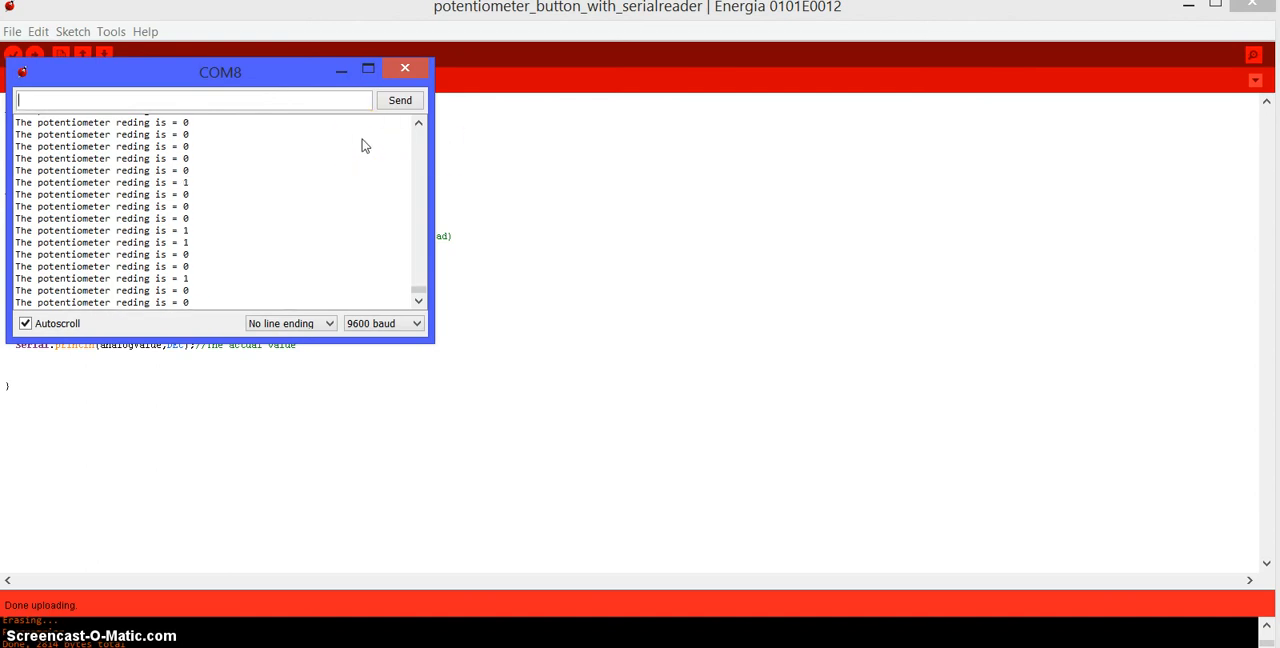
pyautogui.moveTo(265, 247)
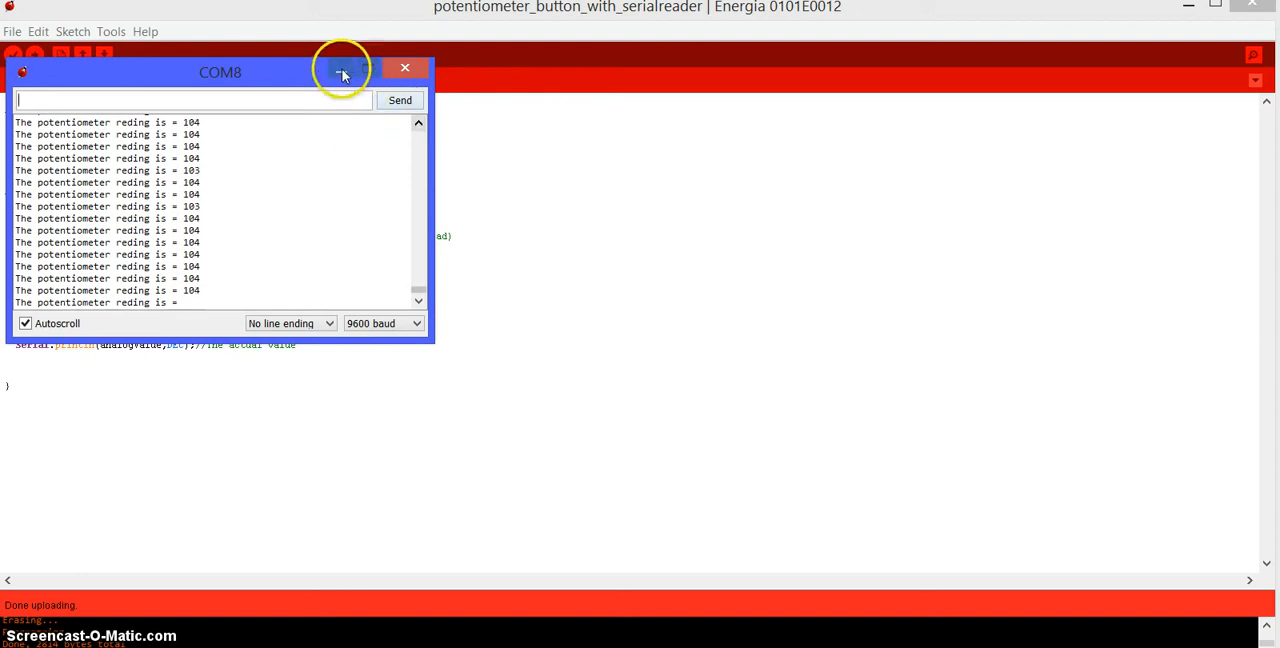
# Minimize the COM8 Serial Monitor to return to the sketch code.
pyautogui.click(405, 67)
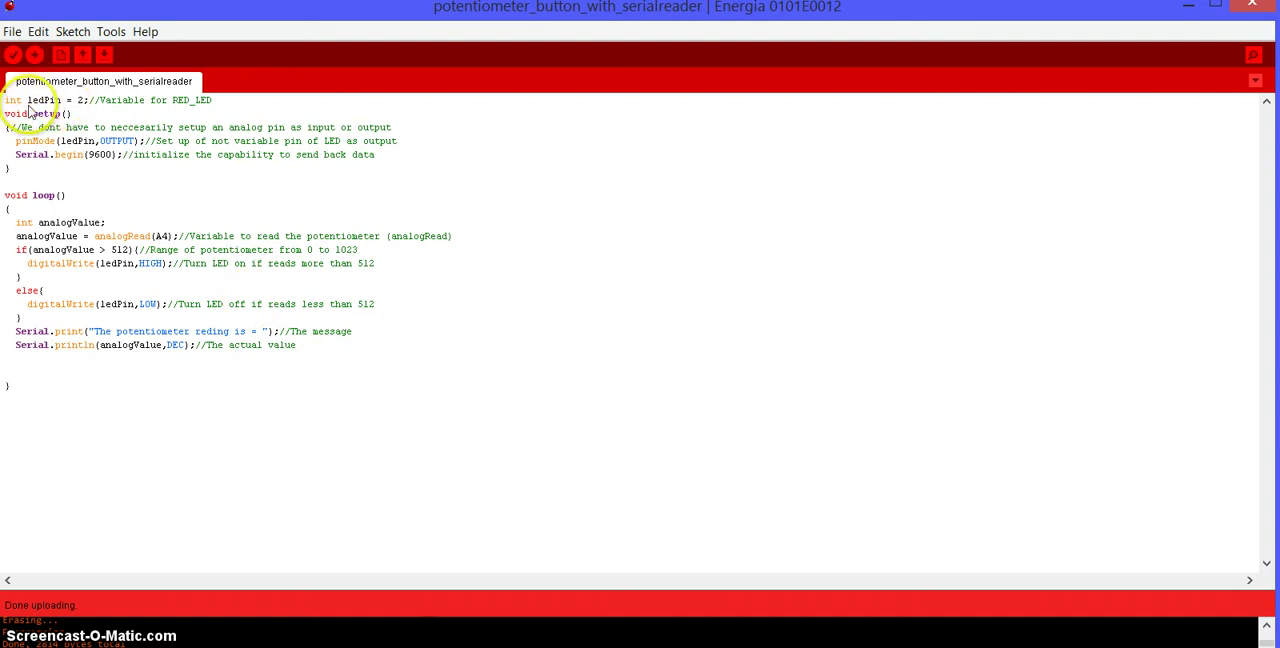
pyautogui.moveTo(63, 115)
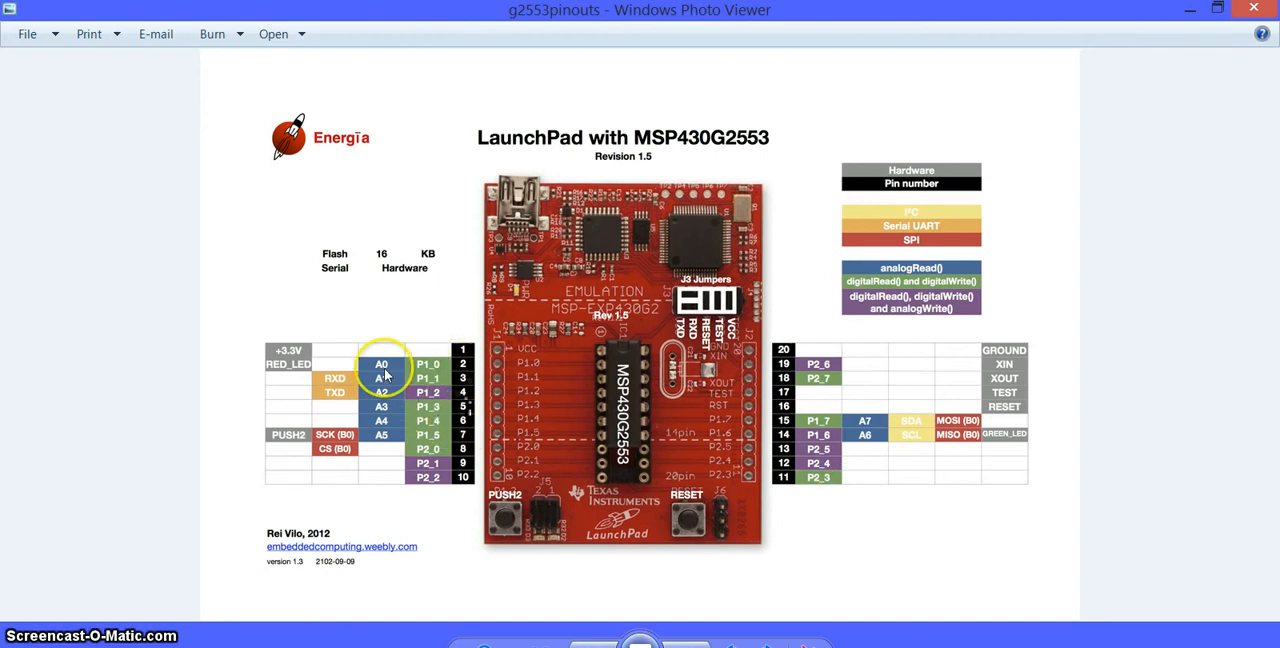
pyautogui.moveTo(373, 377)
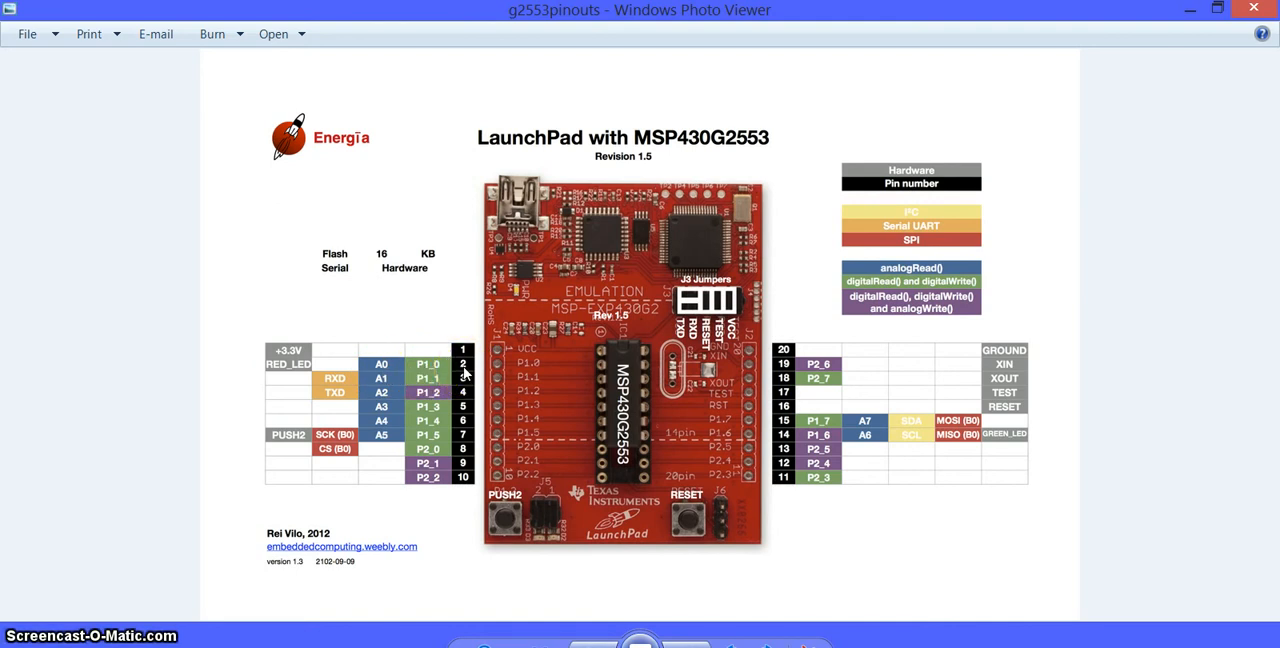
pyautogui.moveTo(930, 435)
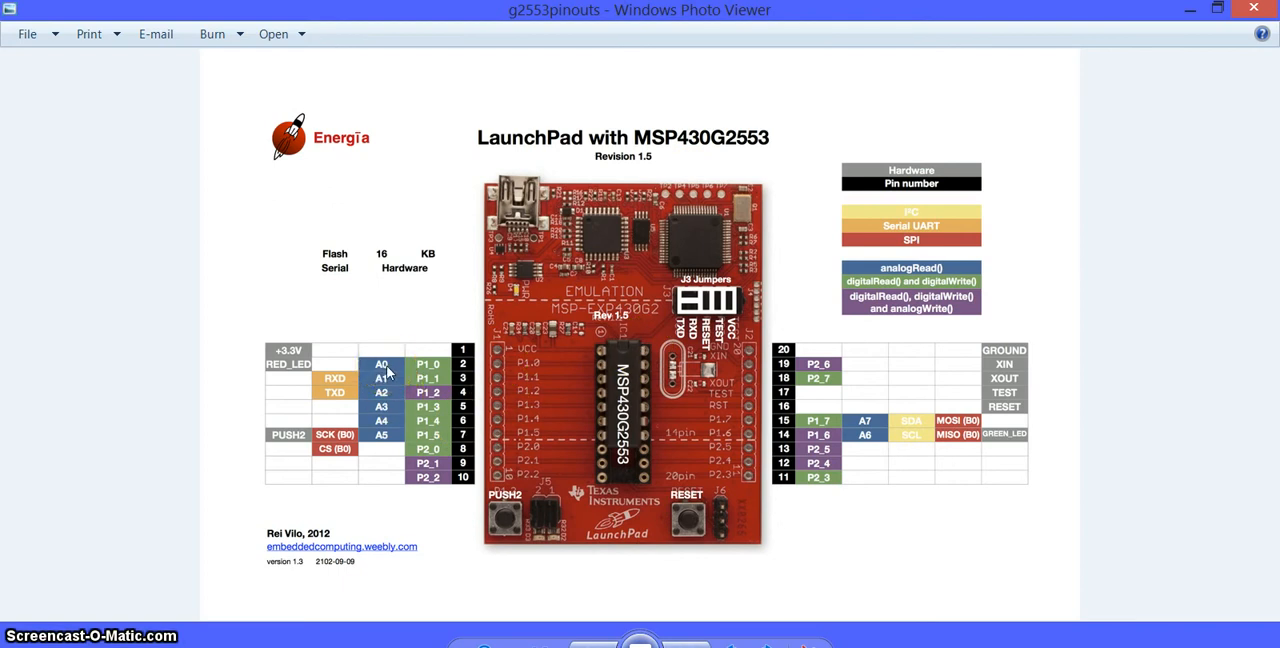
pyautogui.moveTo(392, 380)
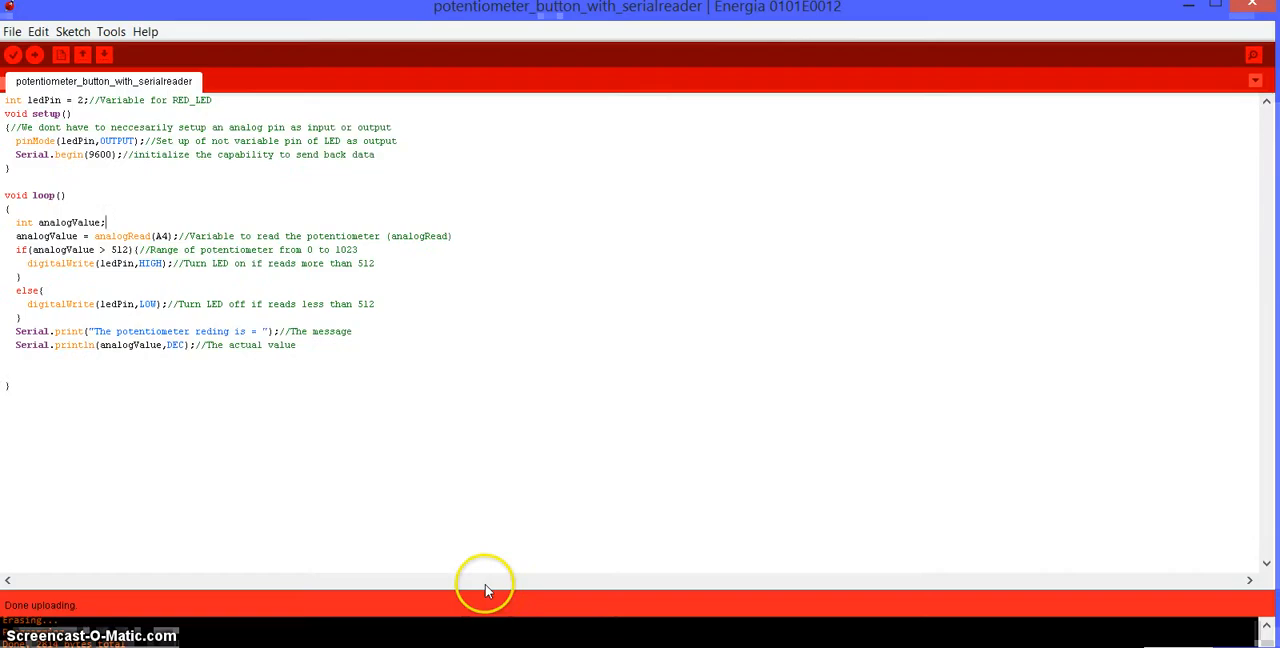
pyautogui.moveTo(44, 143)
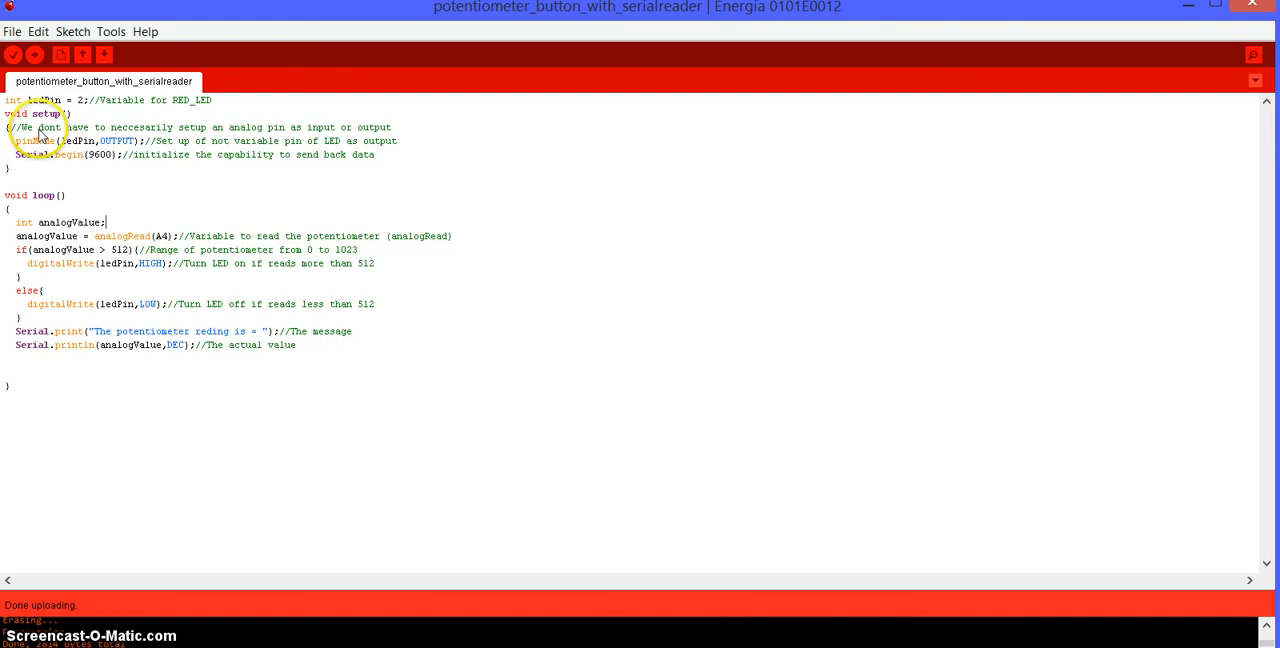
pyautogui.moveTo(130, 131)
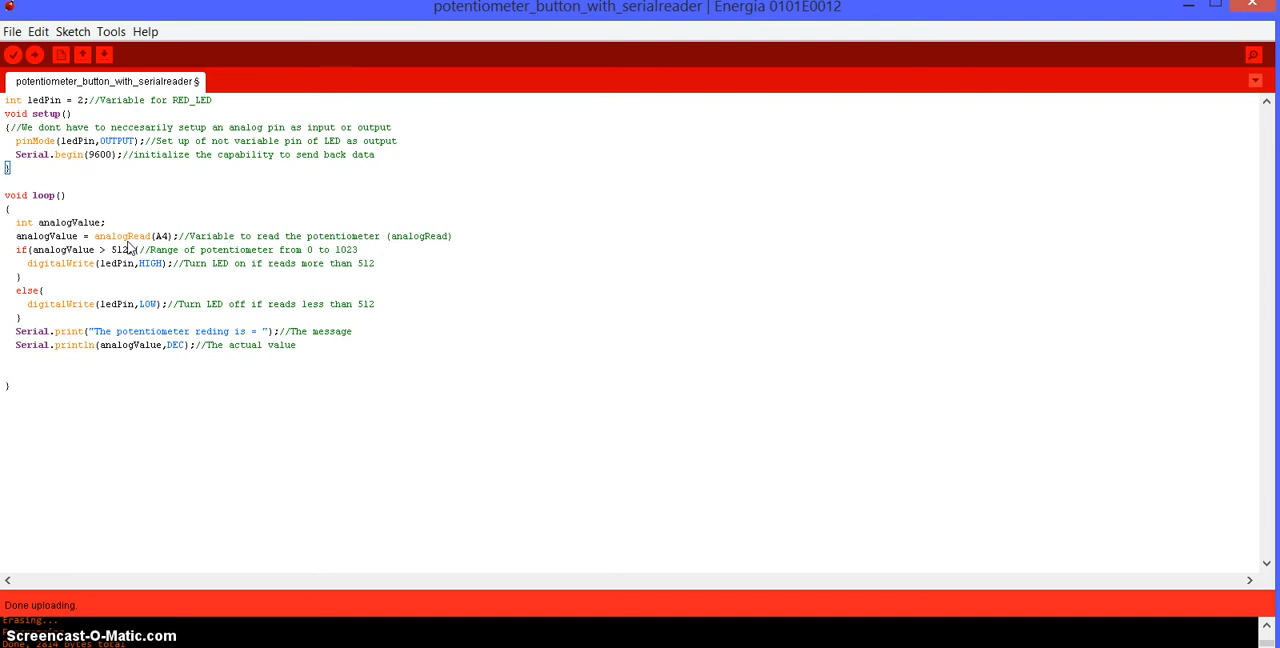
pyautogui.moveTo(162, 240)
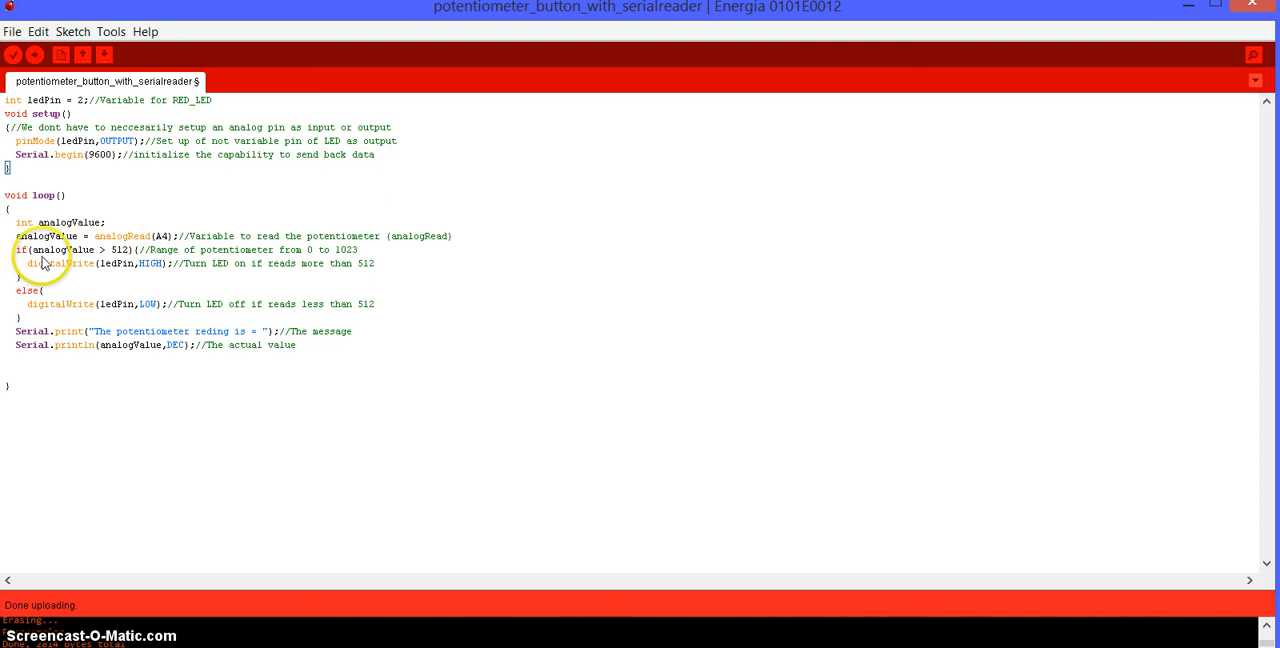
pyautogui.moveTo(45, 245)
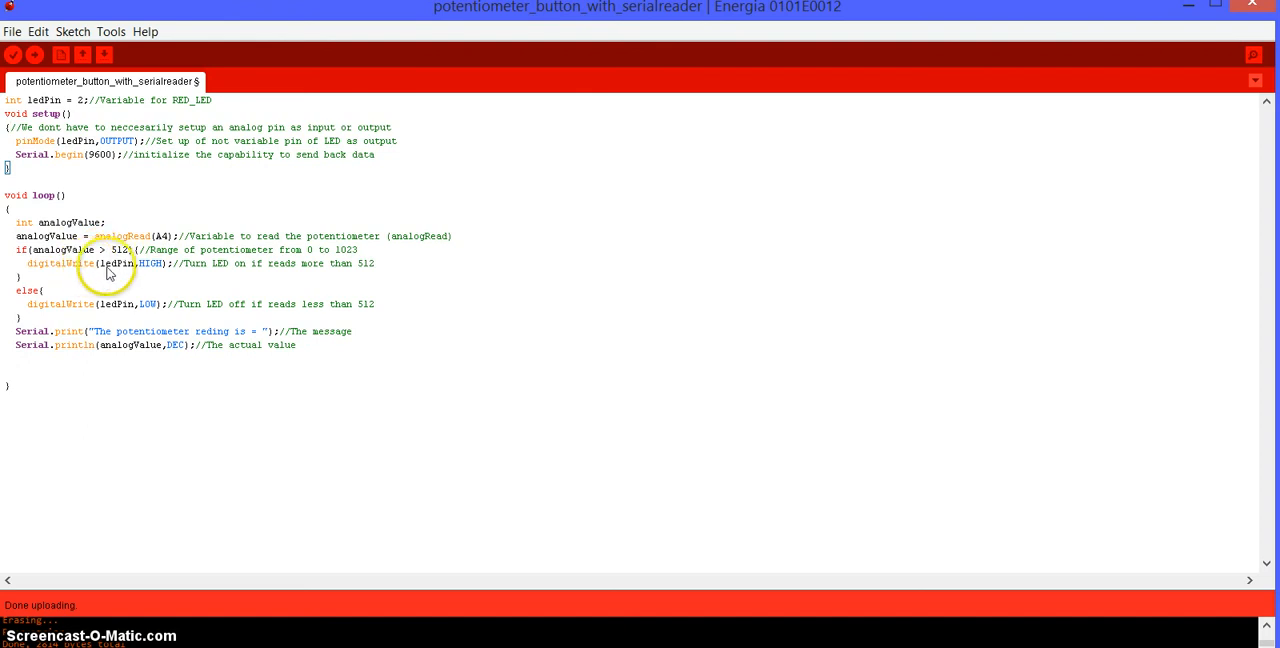
pyautogui.moveTo(145, 270)
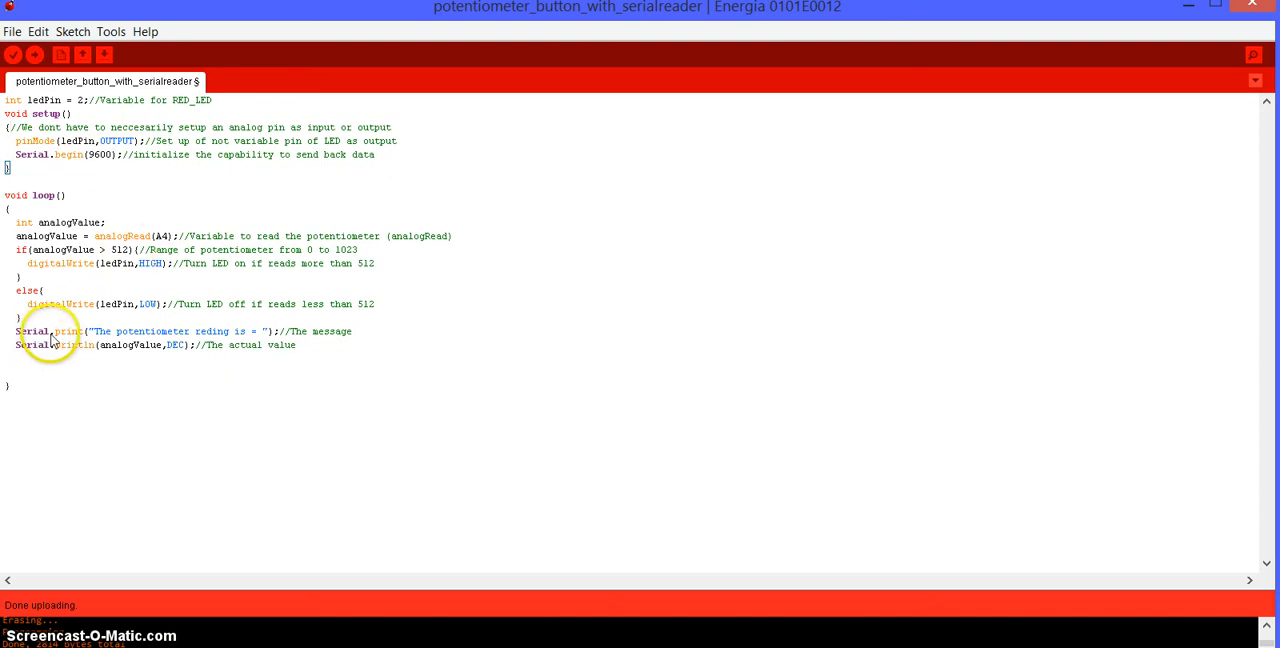
pyautogui.moveTo(40, 345)
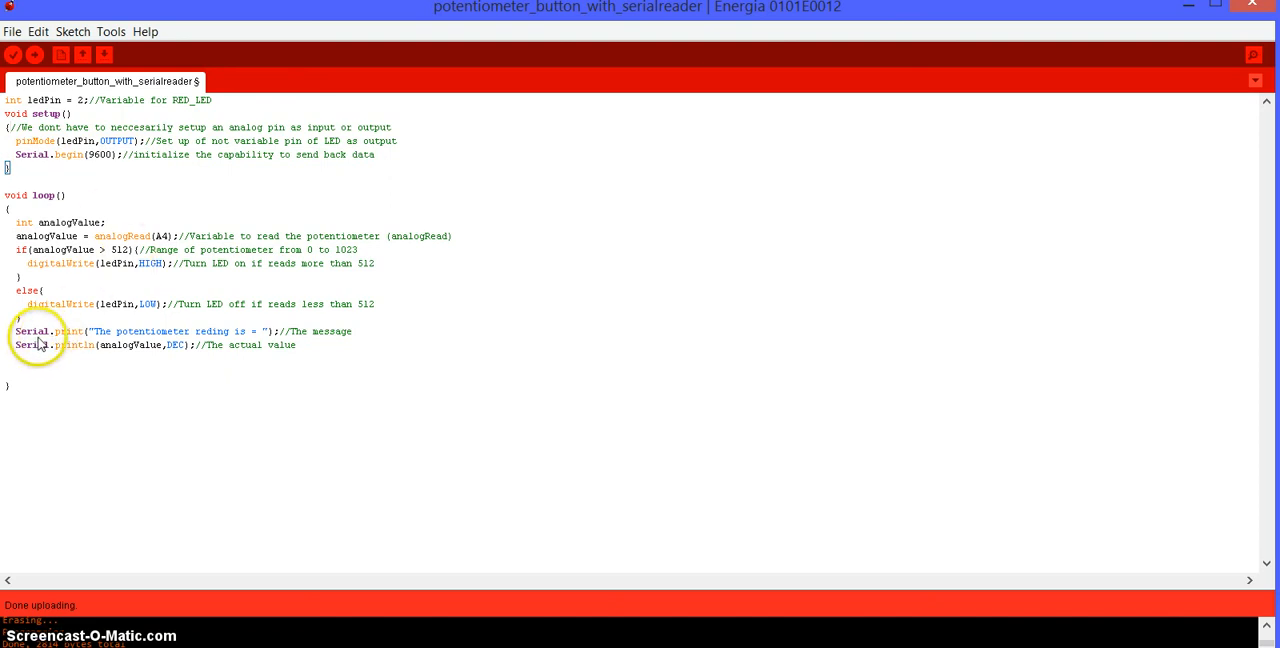
pyautogui.moveTo(80, 344)
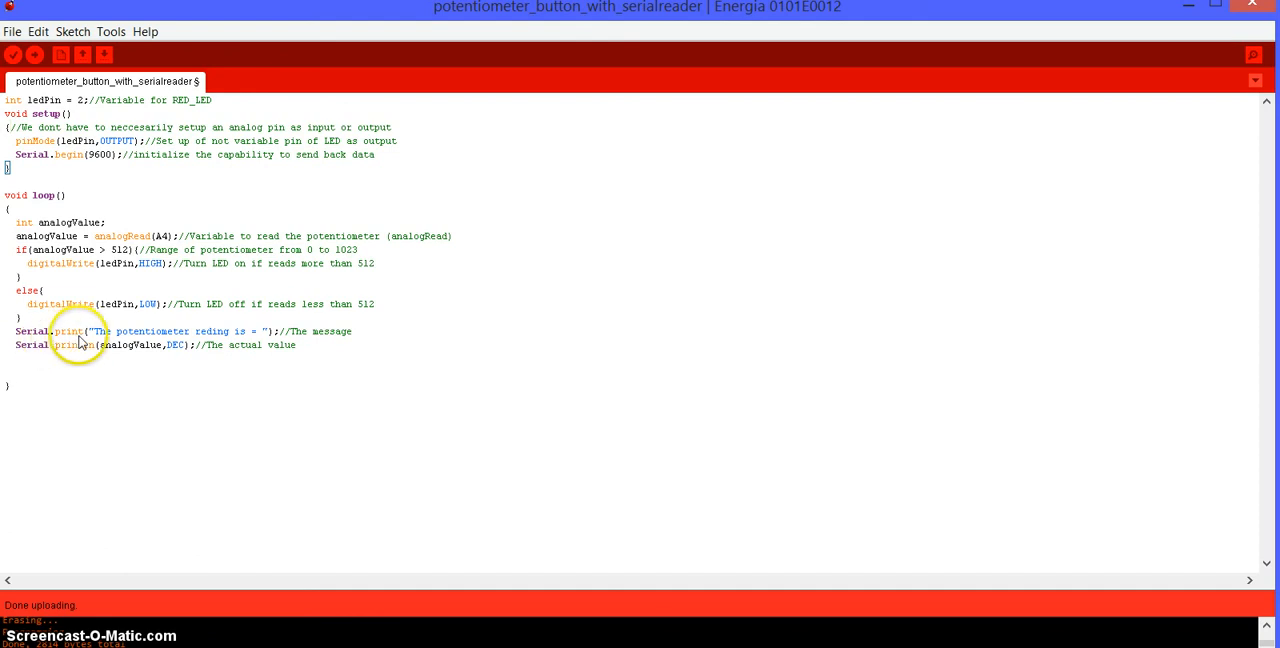
pyautogui.moveTo(266, 328)
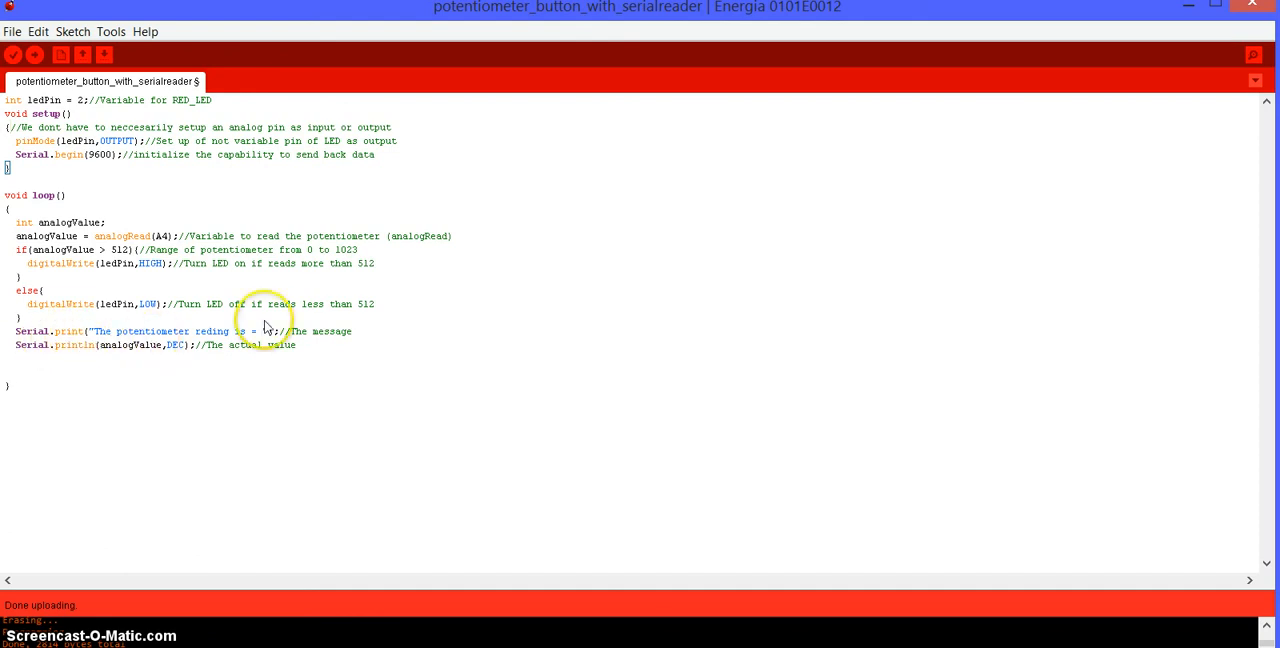
pyautogui.moveTo(170, 350)
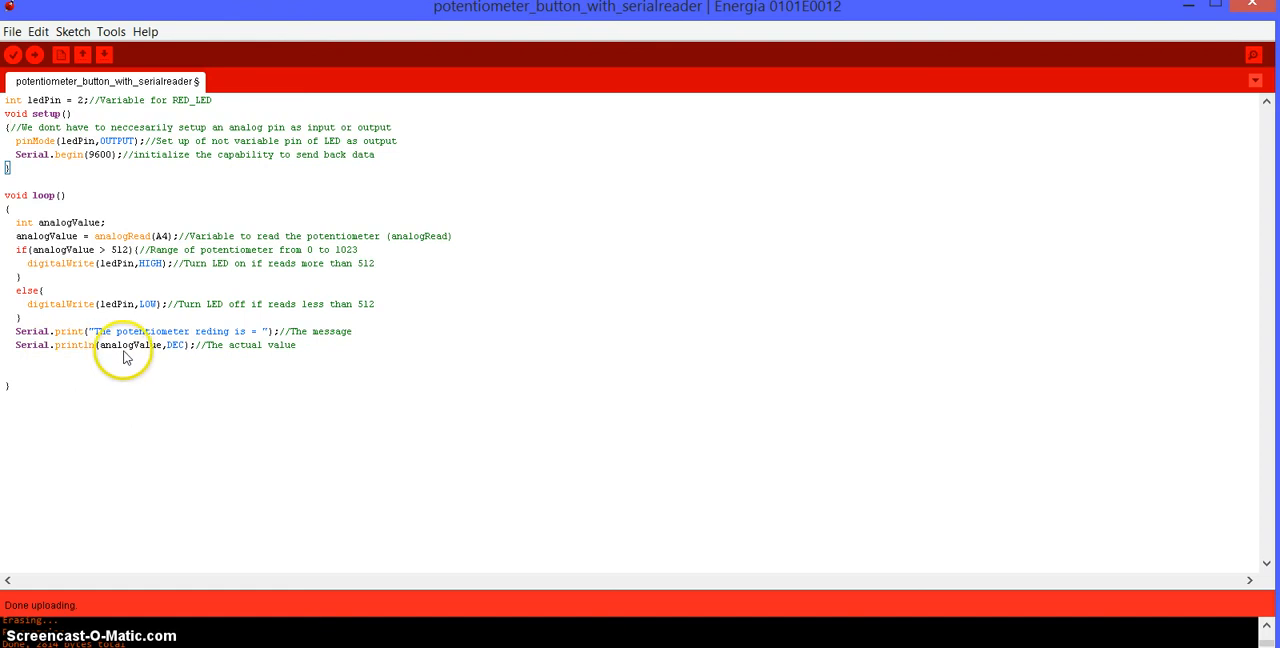
pyautogui.moveTo(150, 352)
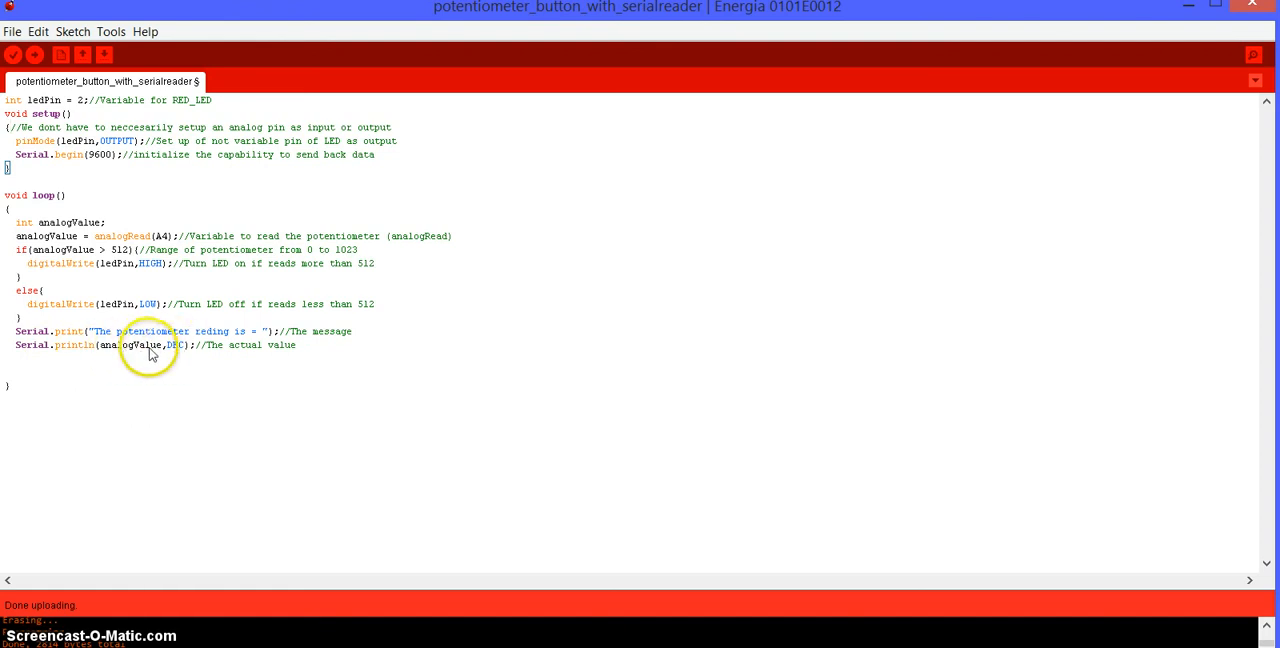
pyautogui.moveTo(137, 355)
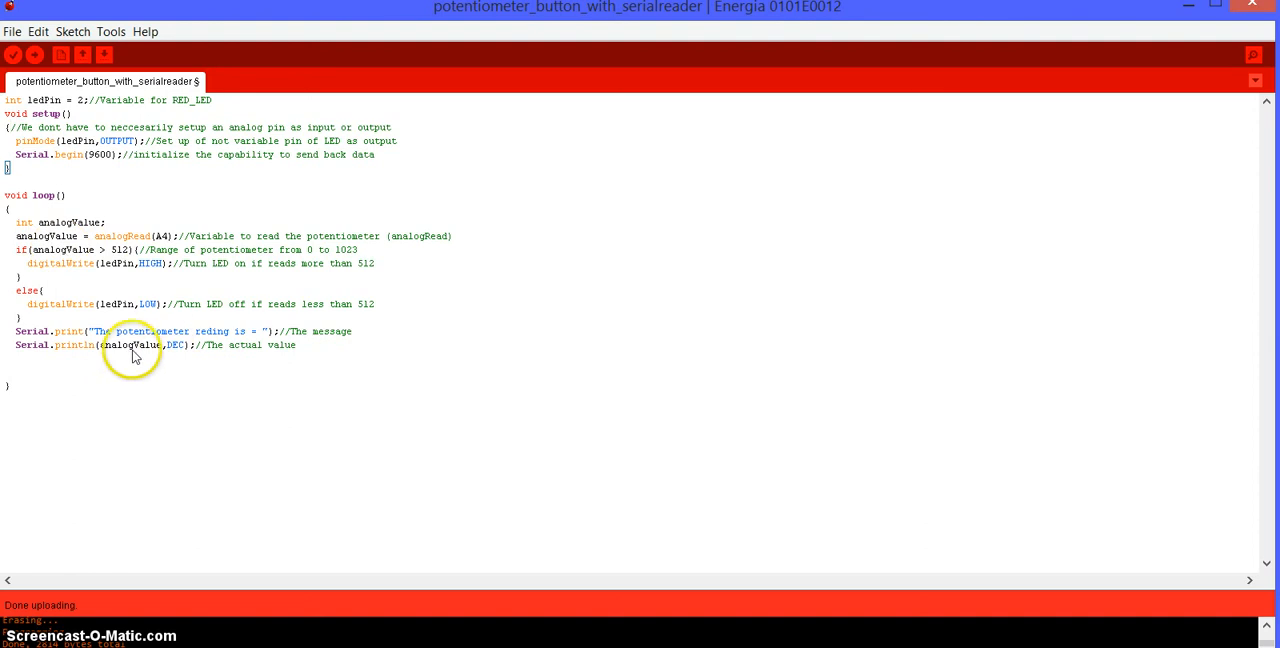
pyautogui.moveTo(145, 263)
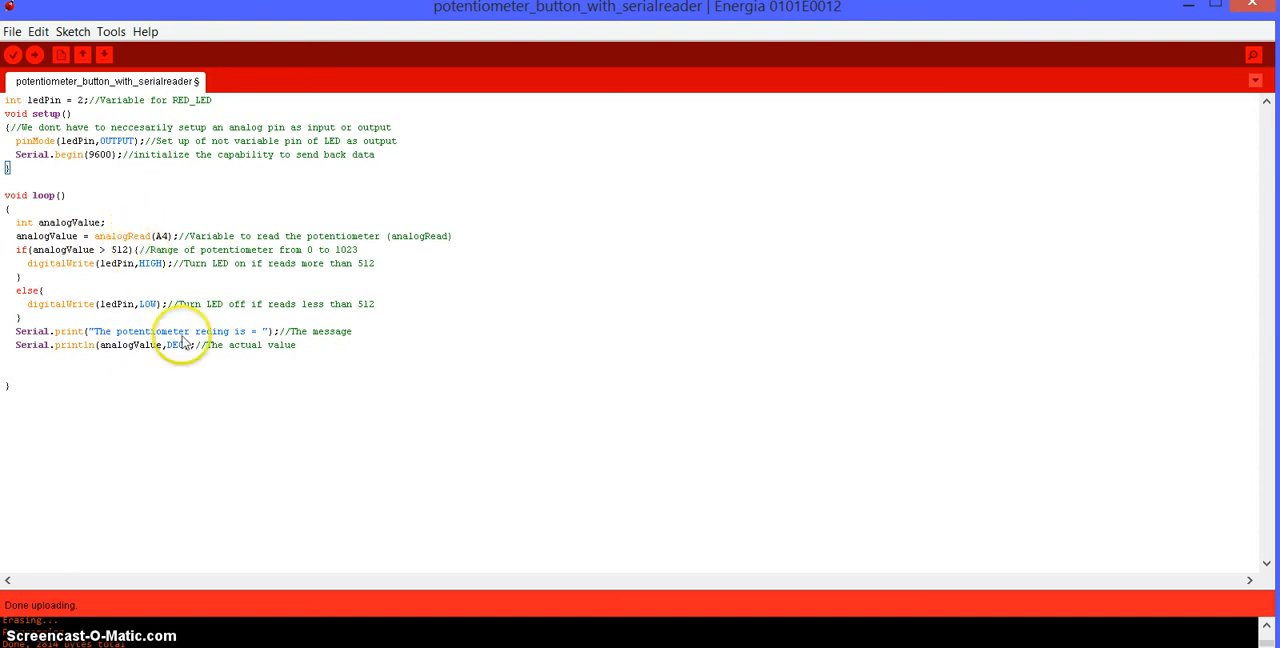
pyautogui.moveTo(180, 355)
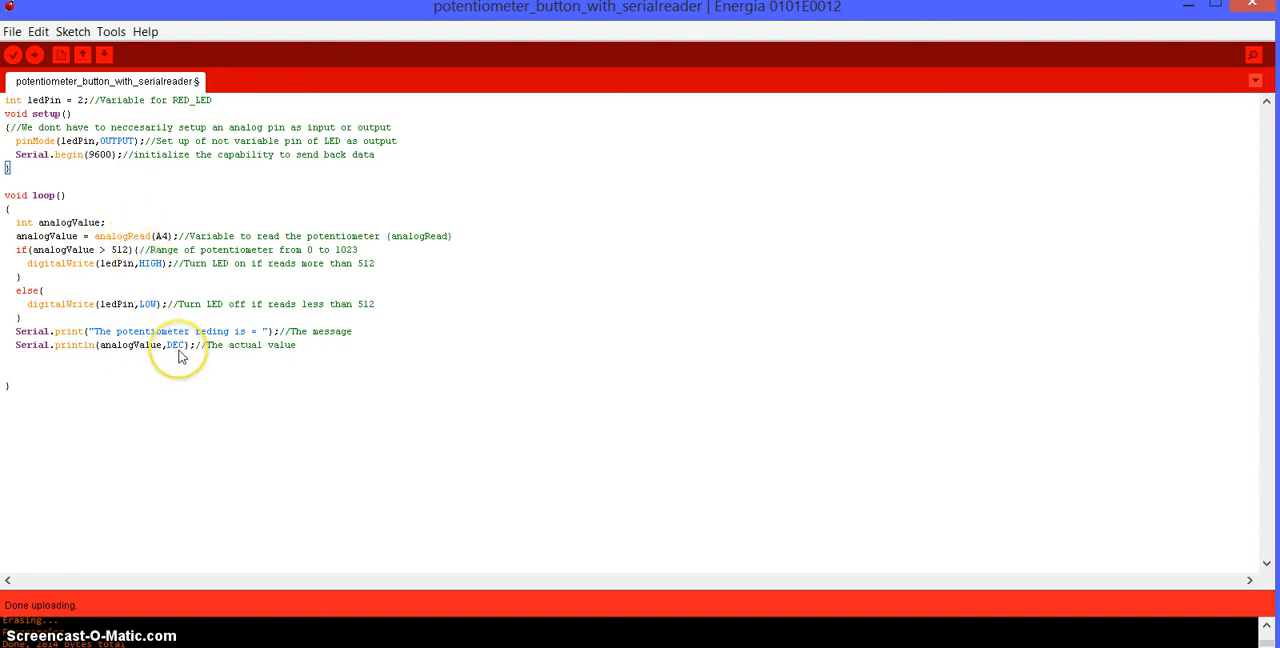
pyautogui.moveTo(181, 356)
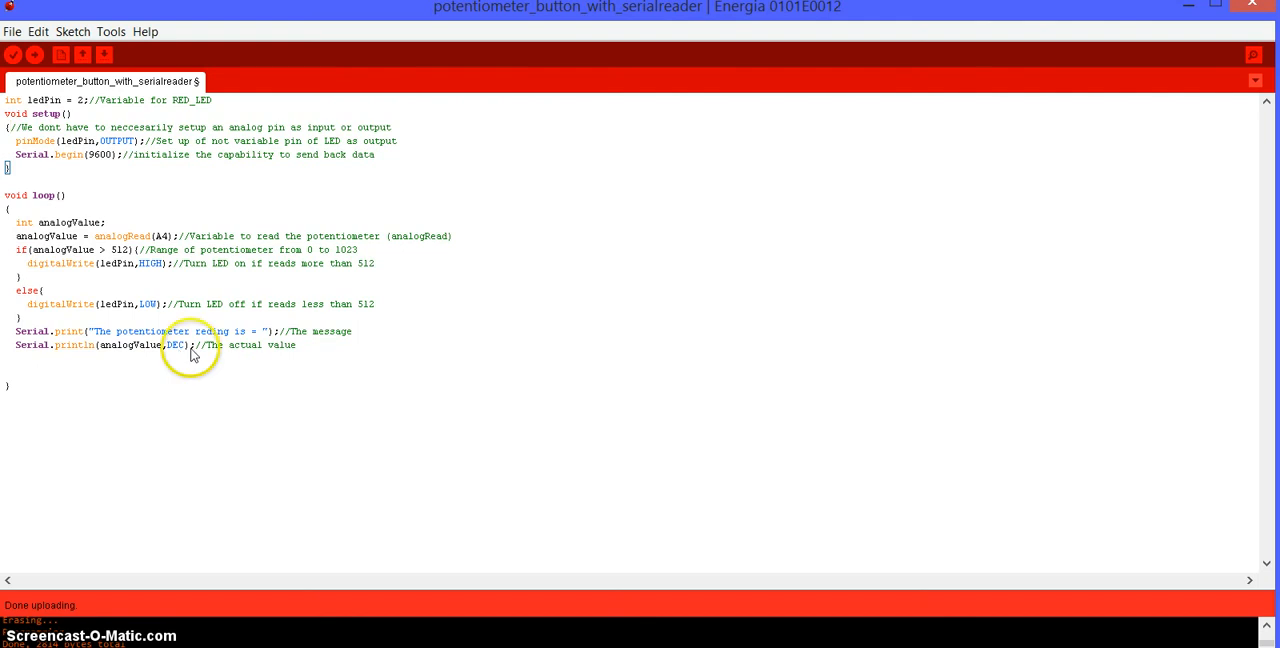
pyautogui.moveTo(894, 227)
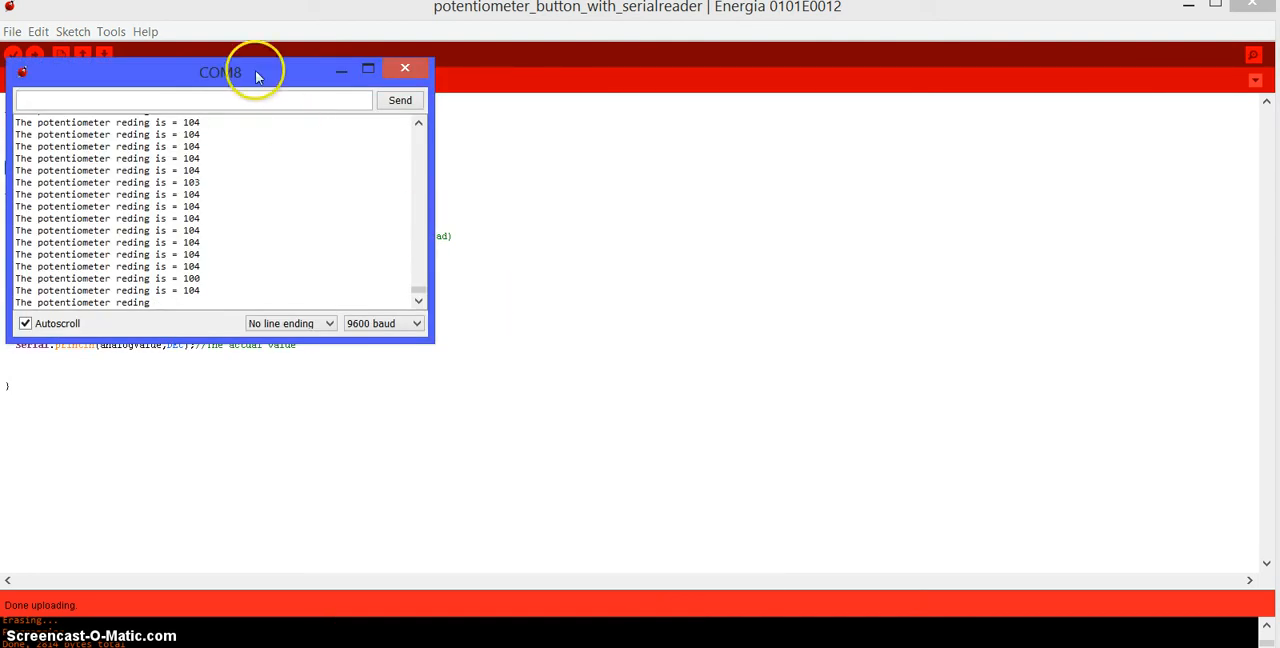
pyautogui.moveTo(220, 71); pyautogui.dragTo(852, 136)
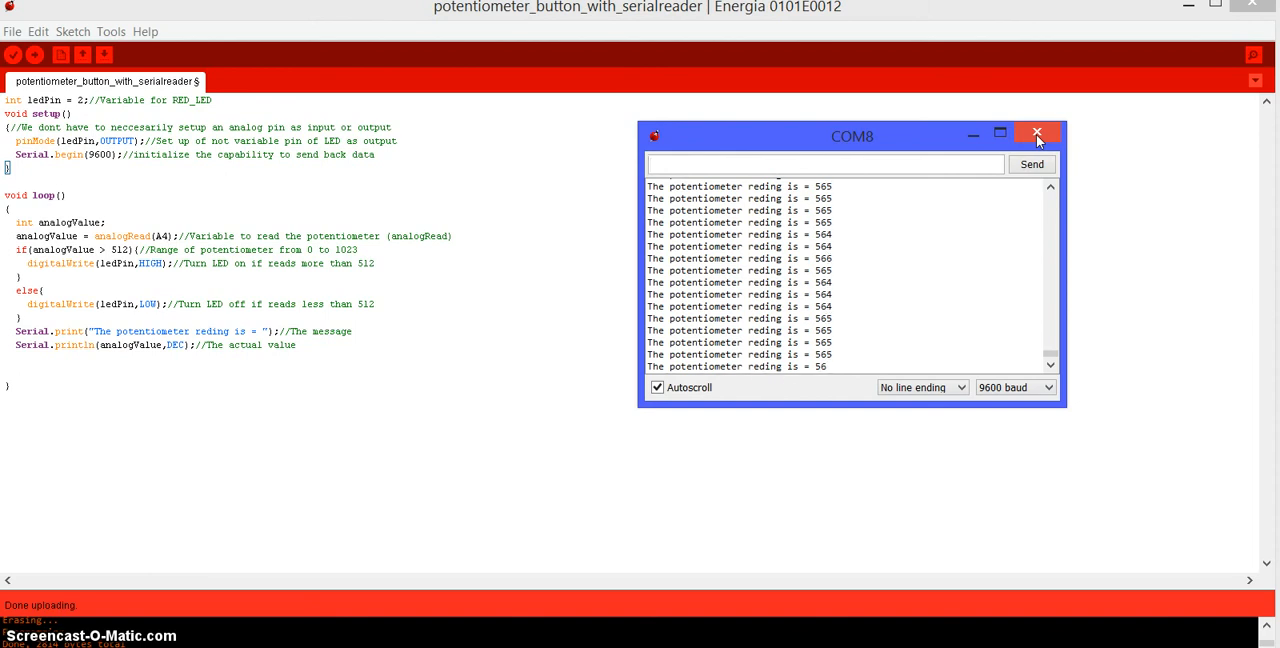
pyautogui.click(1037, 133)
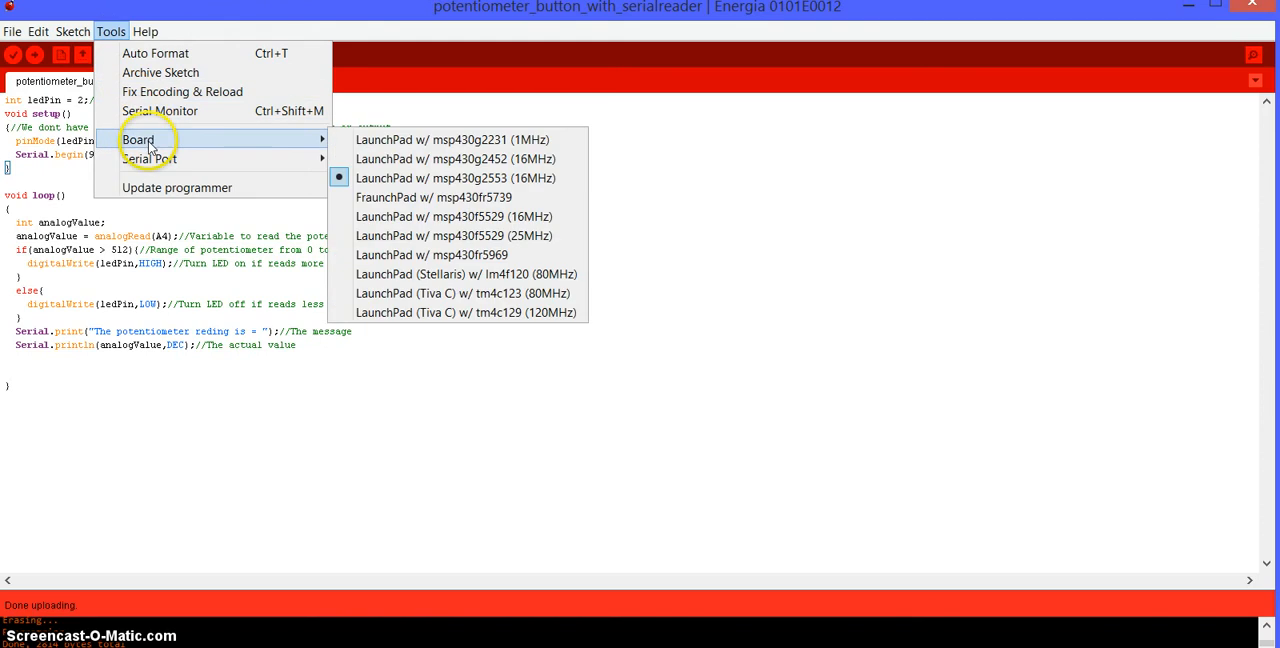
pyautogui.moveTo(265, 152)
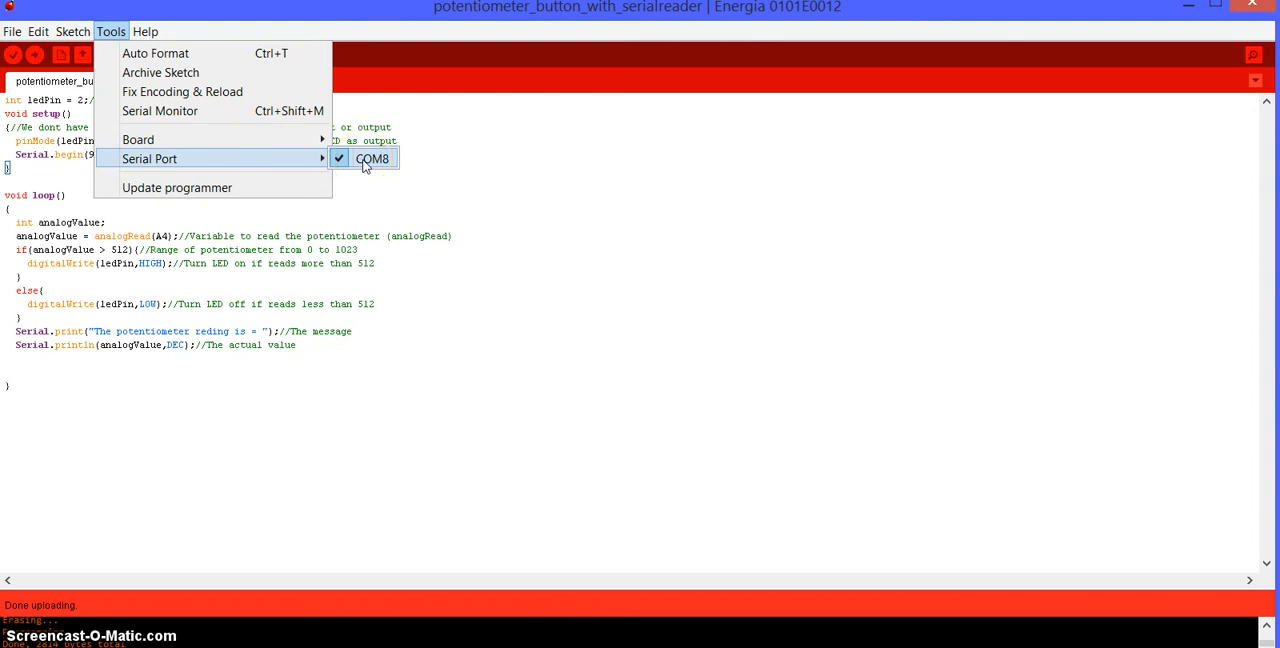
pyautogui.click(372, 159)
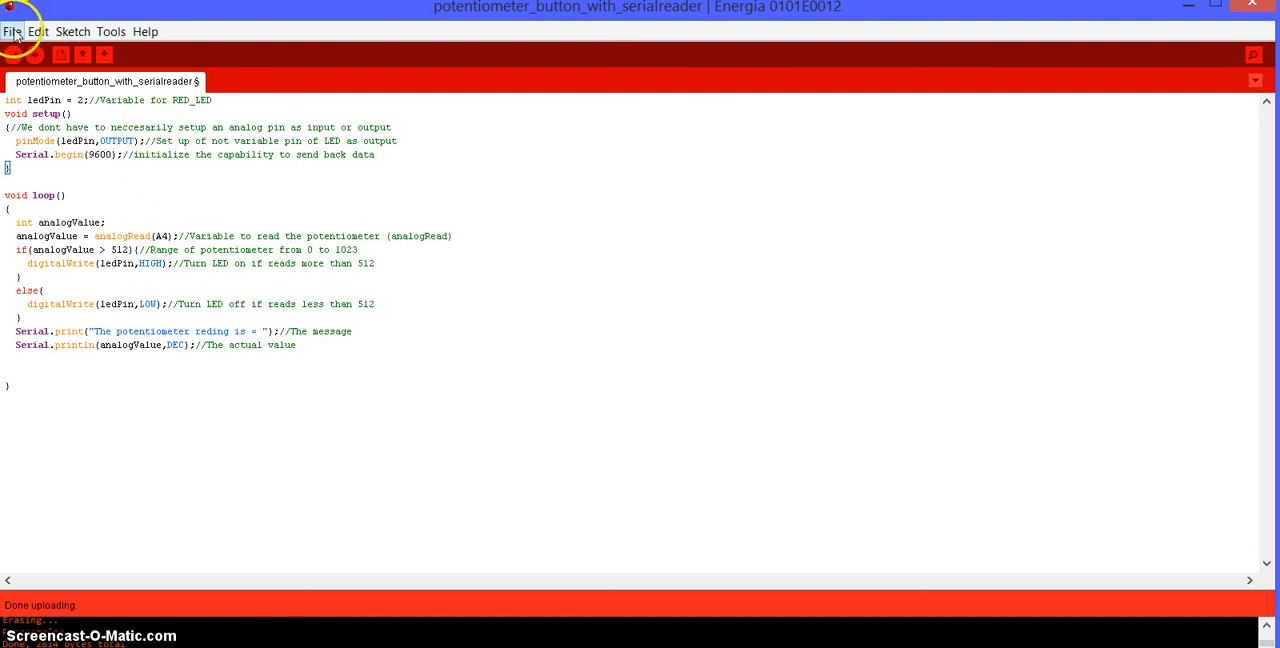
# Open the built-in AnalogInput example from File > Examples > 3.Analog.
pyautogui.click(17, 32)
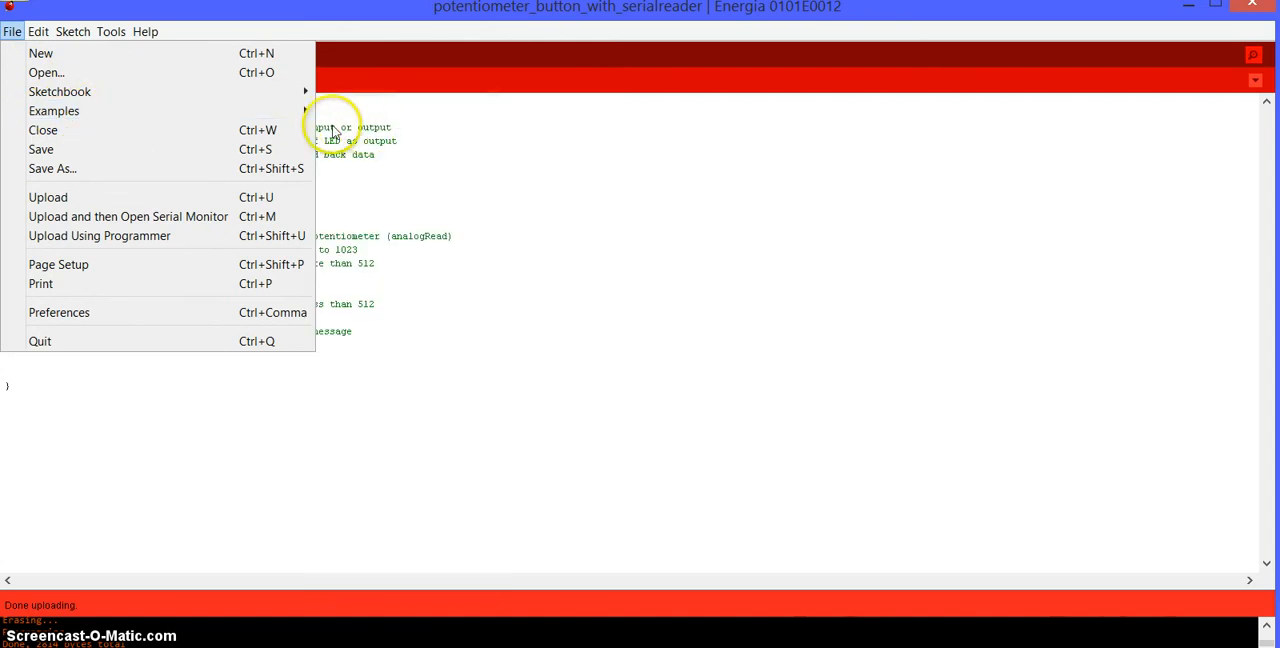
pyautogui.click(54, 110)
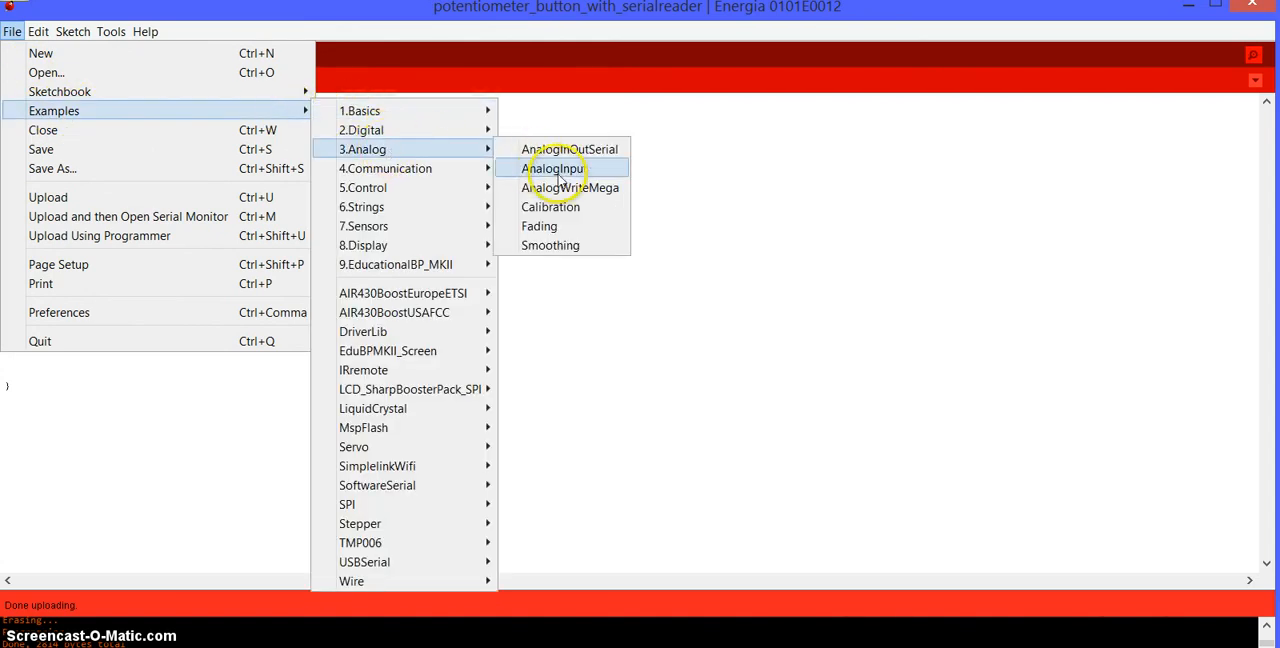
pyautogui.click(548, 168)
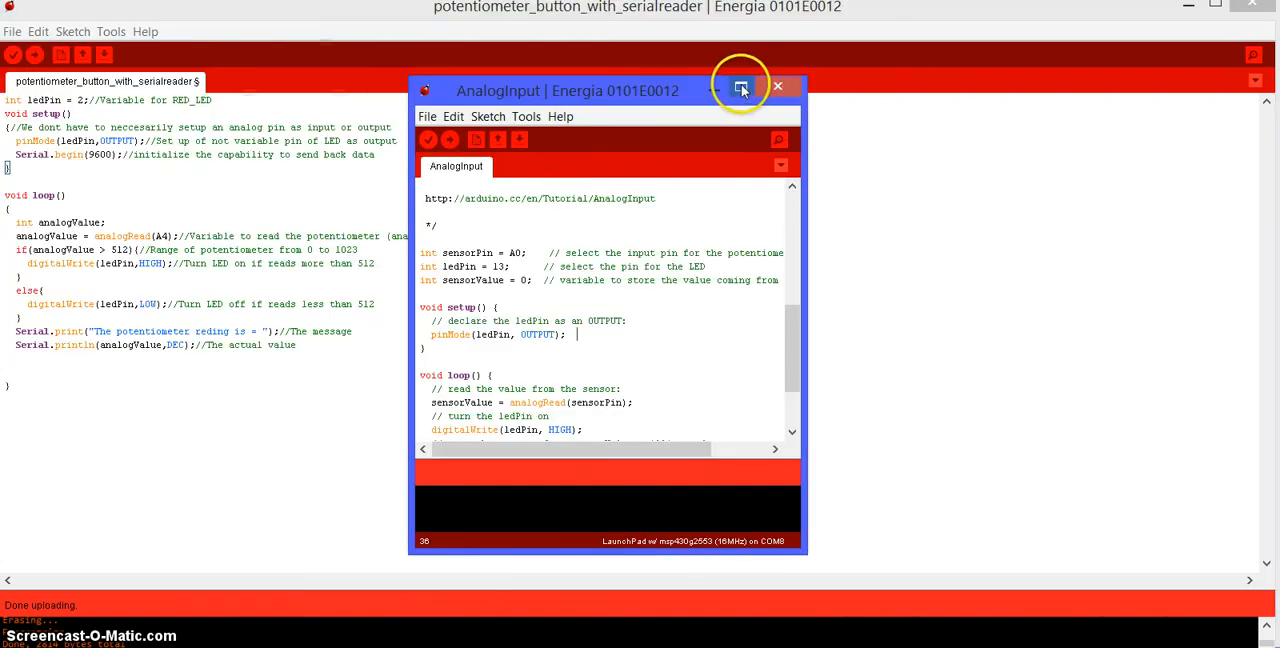
# Maximize the AnalogInput window and upload it with sensorPin A4 and ledPin 14.
pyautogui.click(743, 87)
pyautogui.write('4')
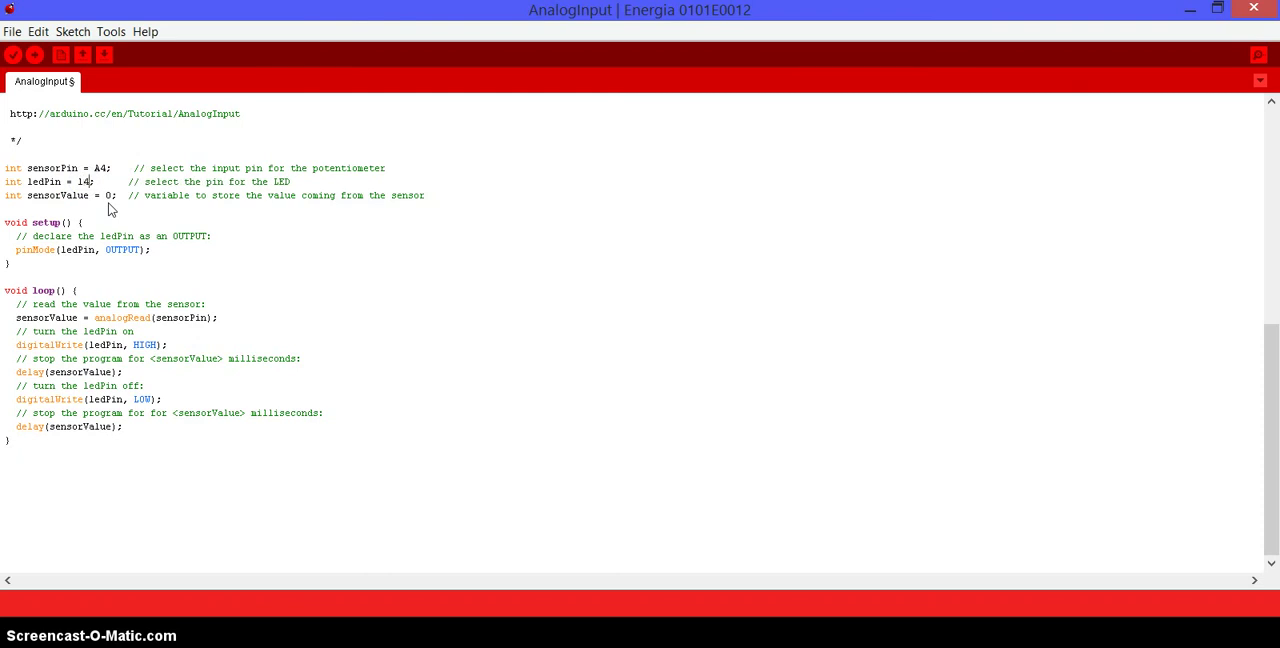
pyautogui.click(35, 54)
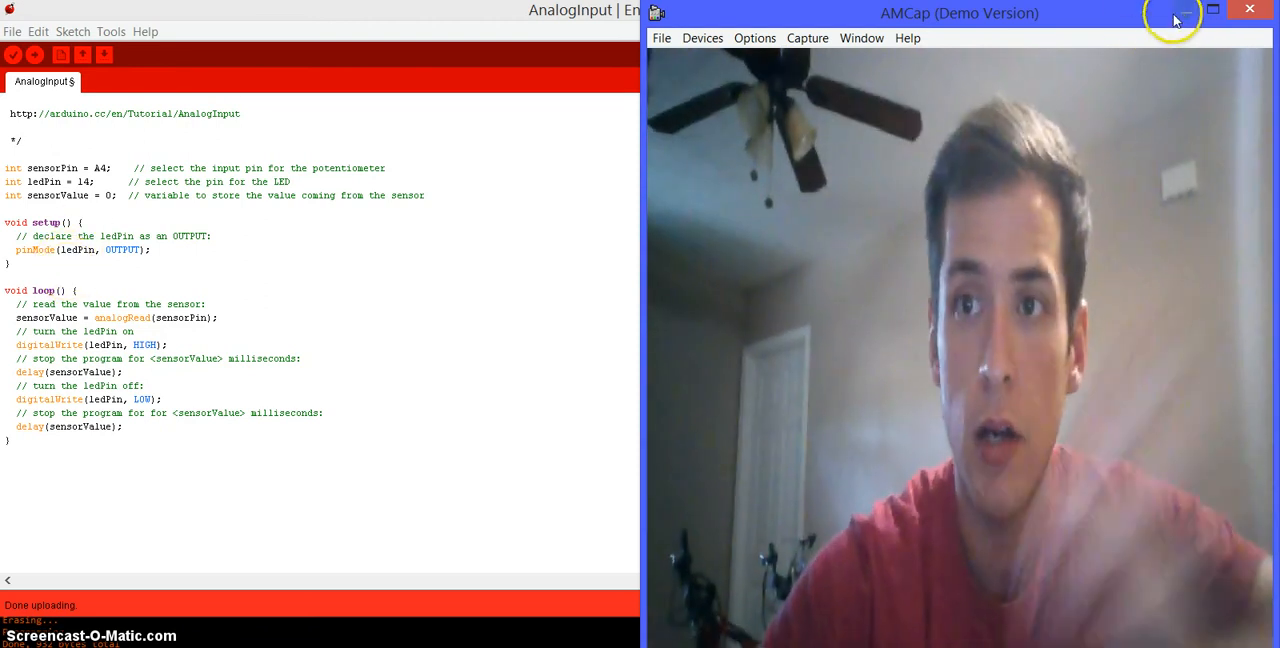
# Minimize the AMCap webcam preview so the AnalogInput sketch fills the screen.
pyautogui.click(1250, 16)
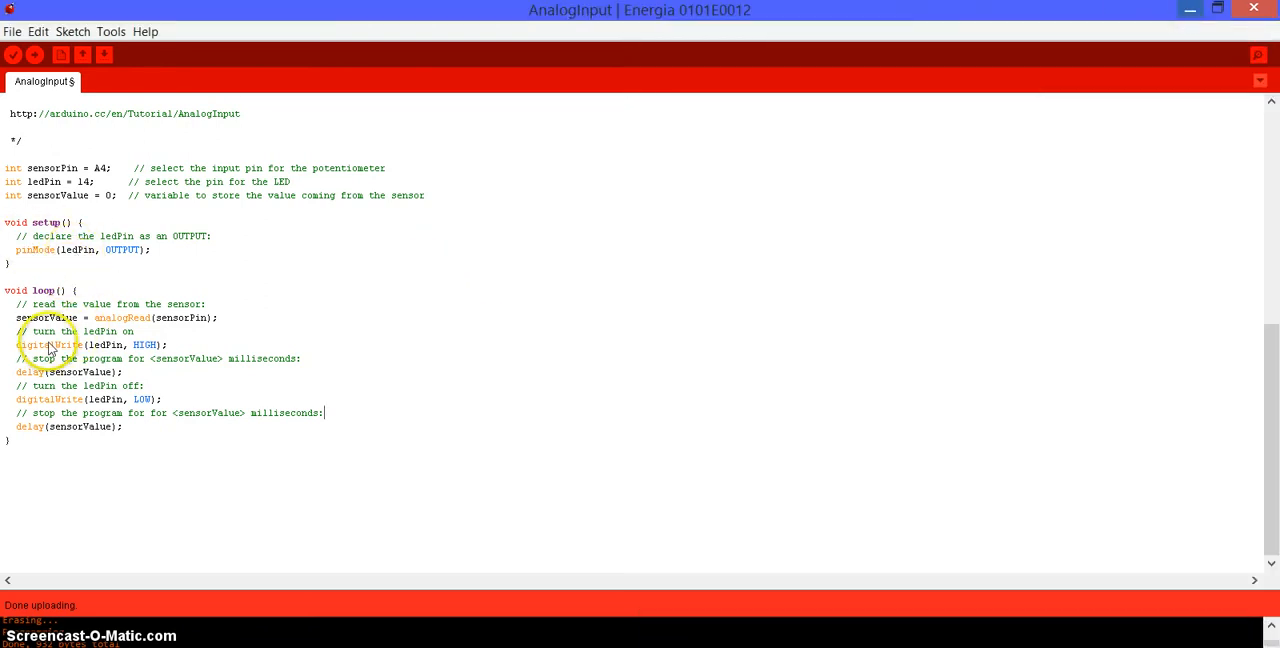
pyautogui.moveTo(75, 389)
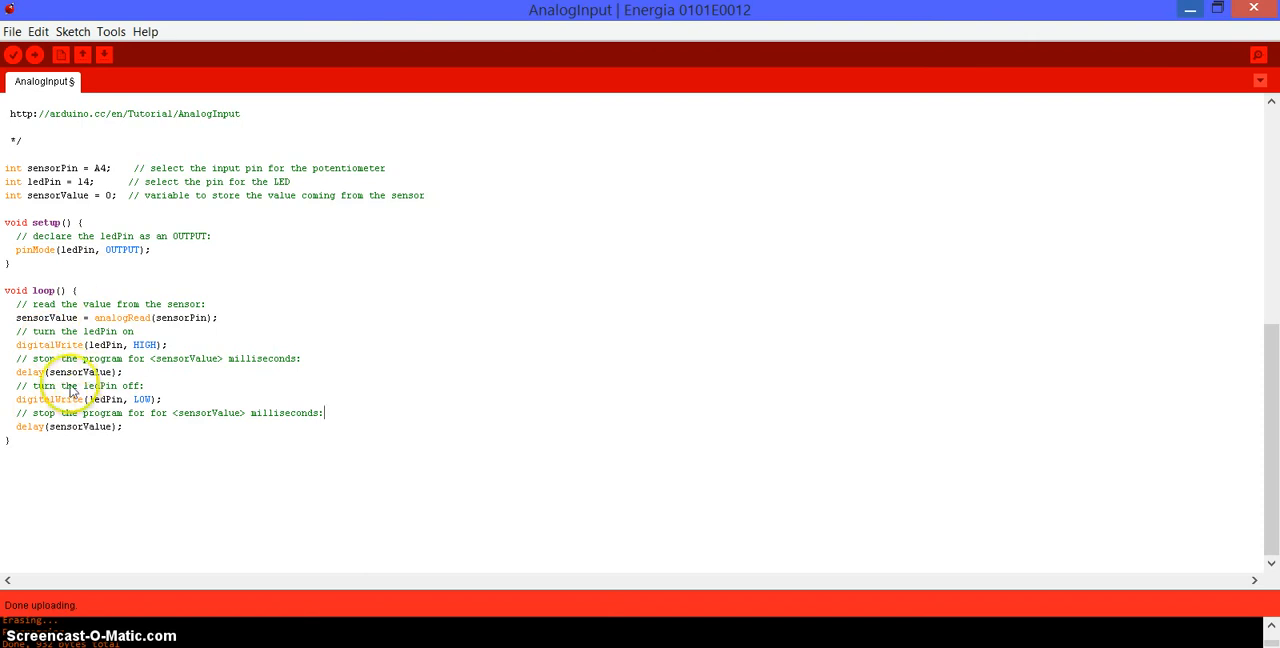